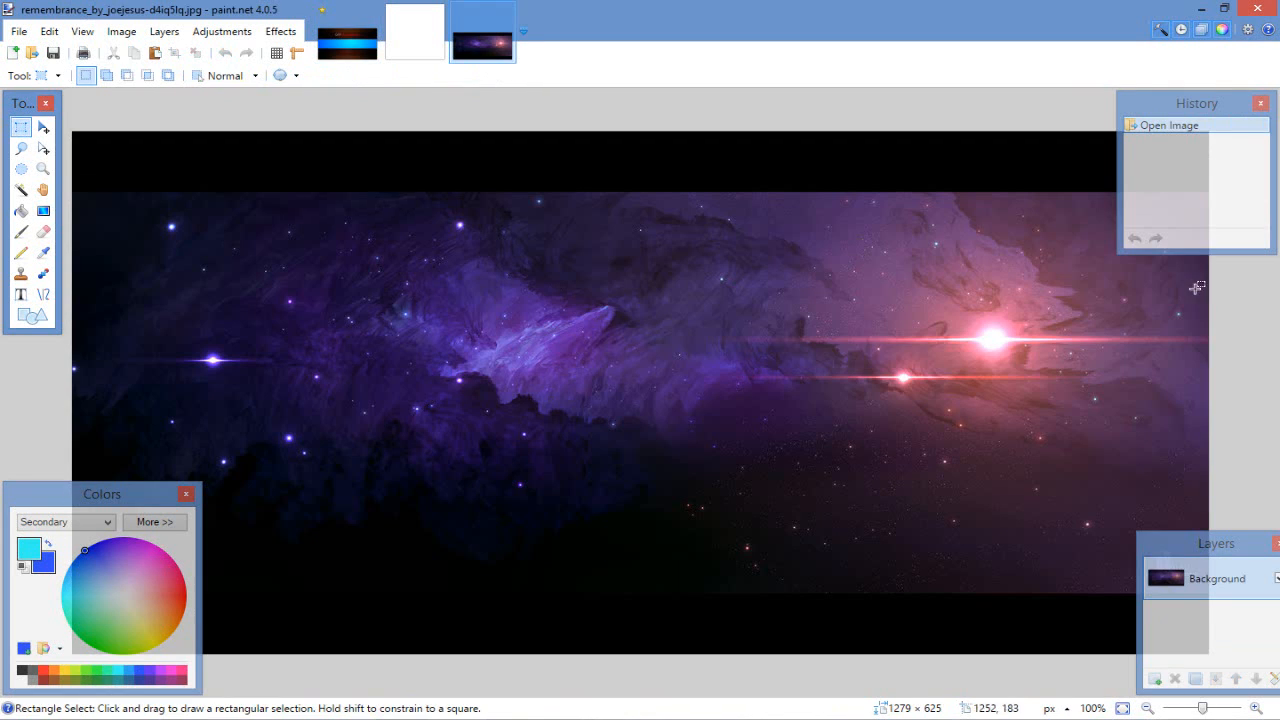
# Cut a horizontal strip from the space image into the banner as a renamed layer
pyautogui.moveTo(72, 284); pyautogui.dragTo(1208, 486)
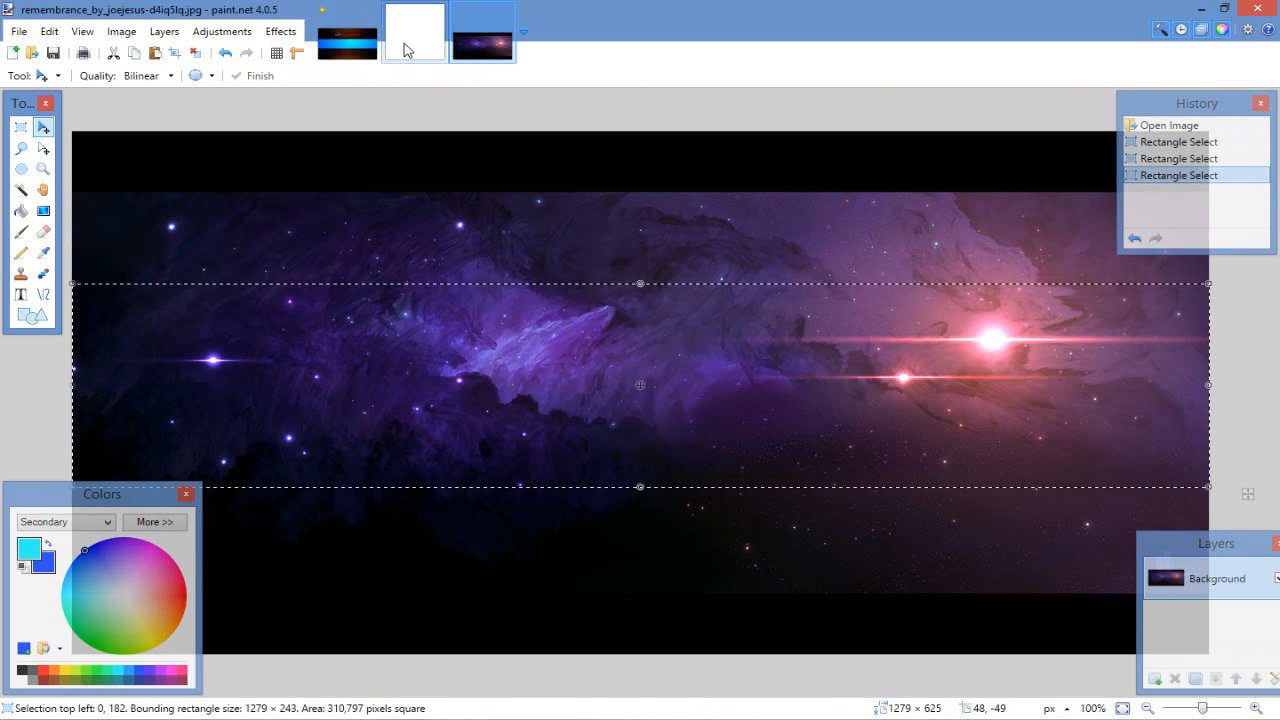
pyautogui.click(414, 36)
pyautogui.write('Spa')
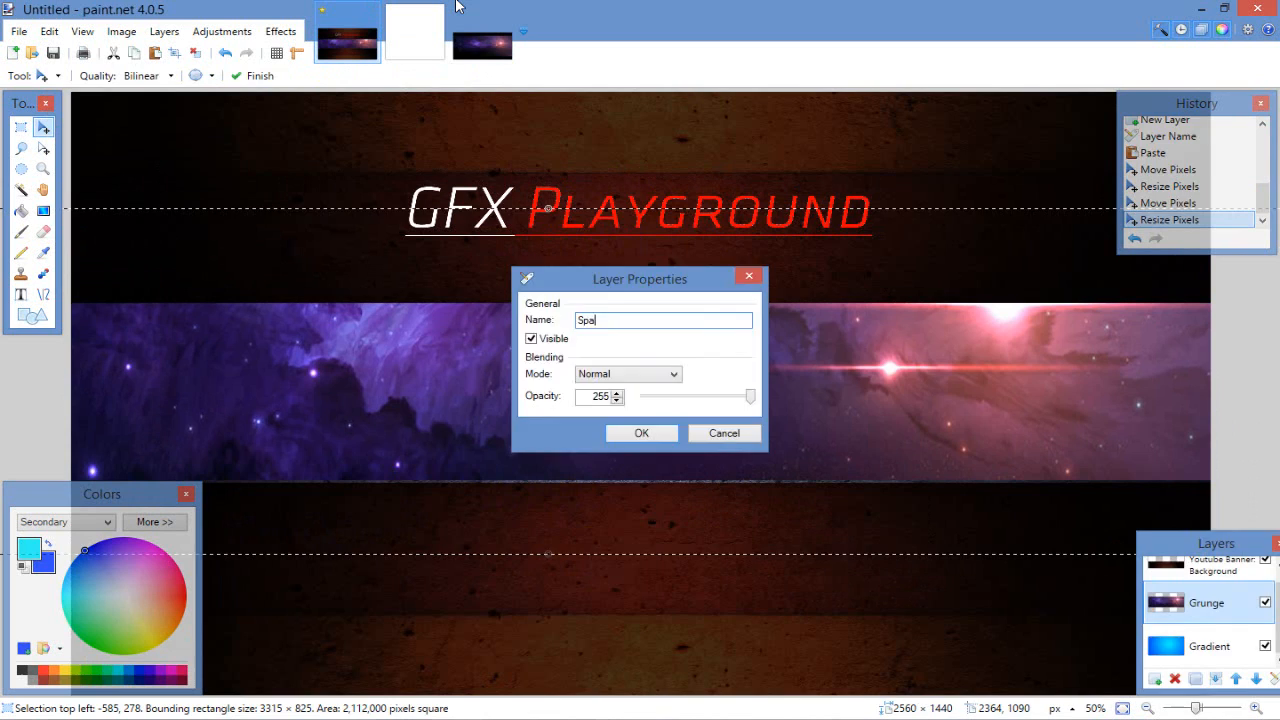
pyautogui.click(640, 432)
pyautogui.write('7')
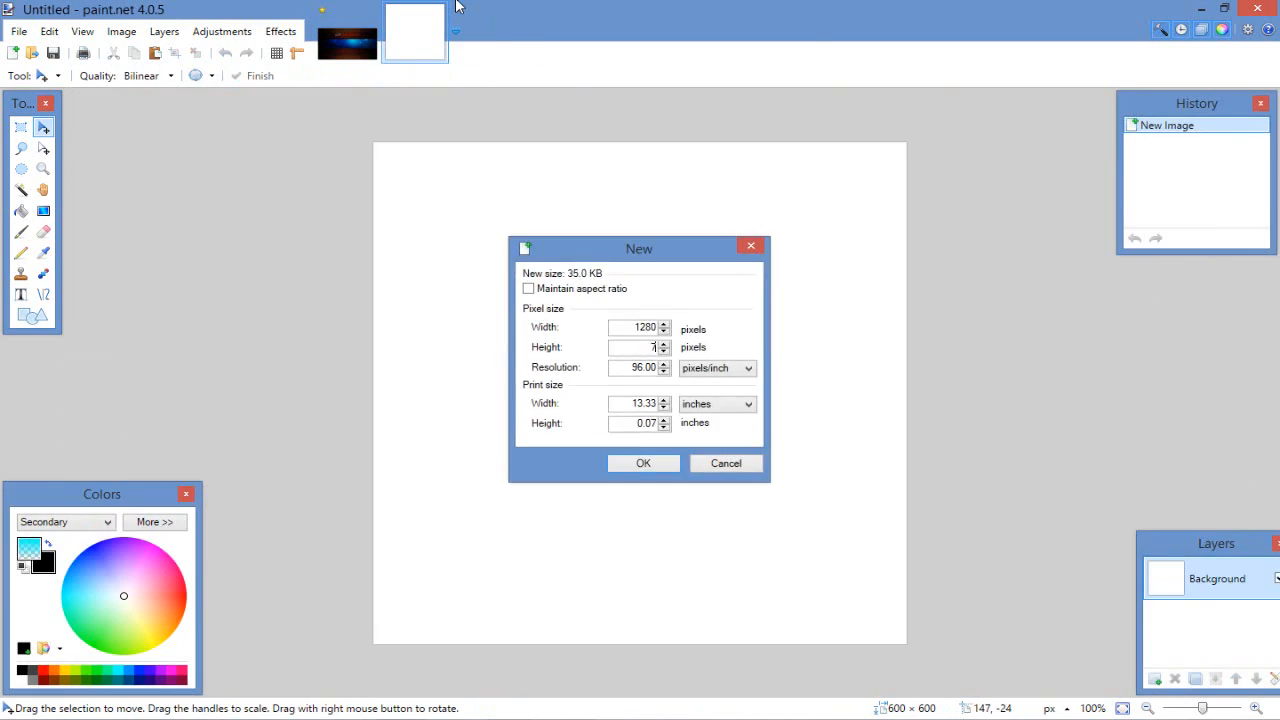
# Create a 1280×720 canvas, set the title font, and save the rainbow title image
pyautogui.click(644, 464)
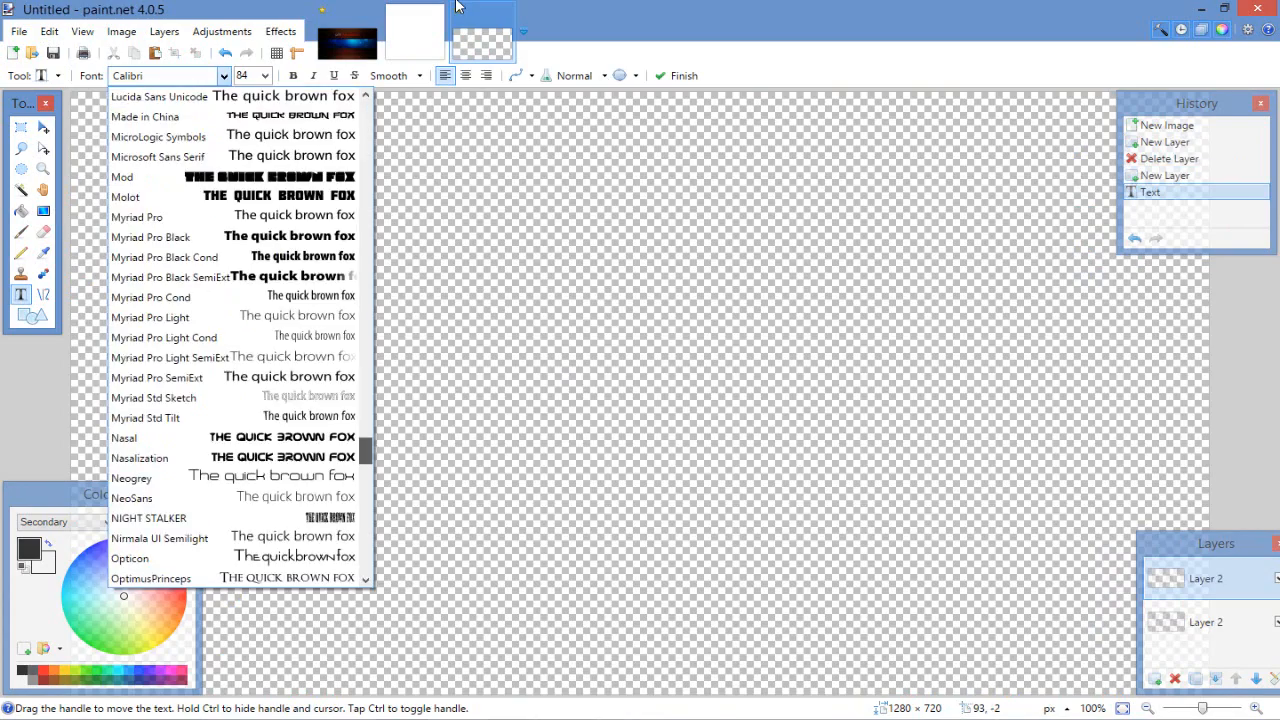
pyautogui.click(124, 196)
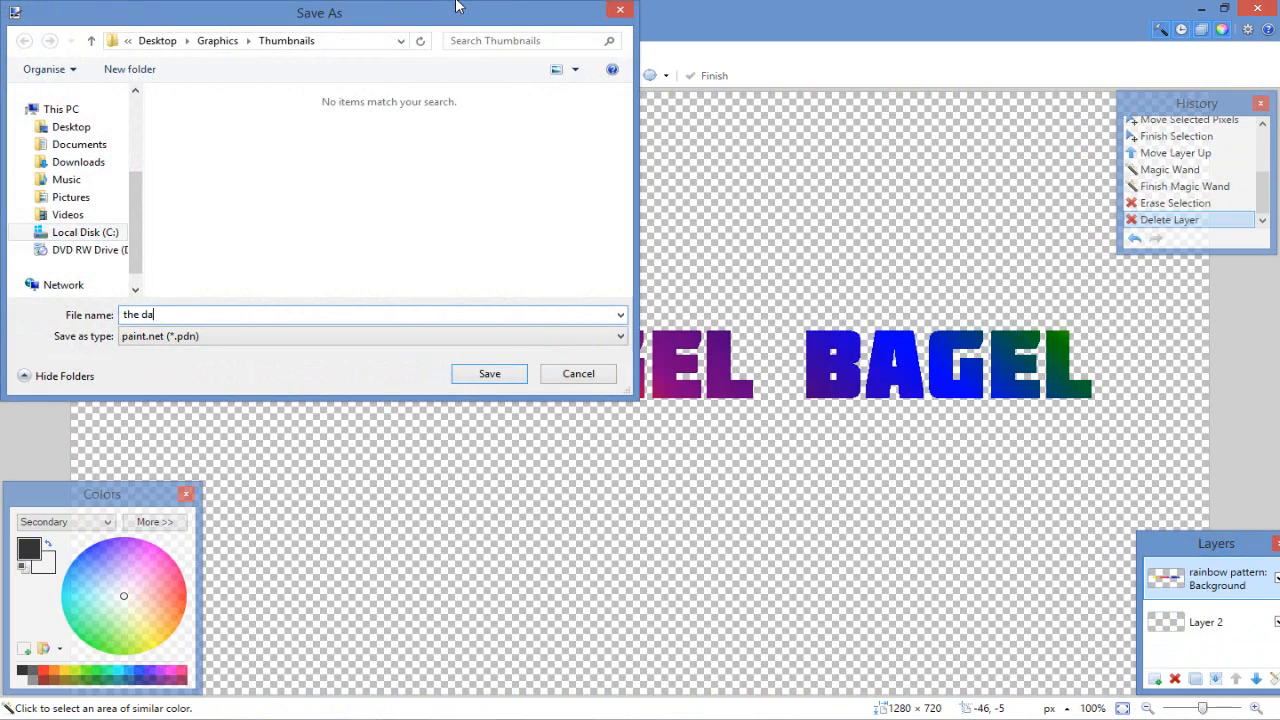
pyautogui.click(488, 374)
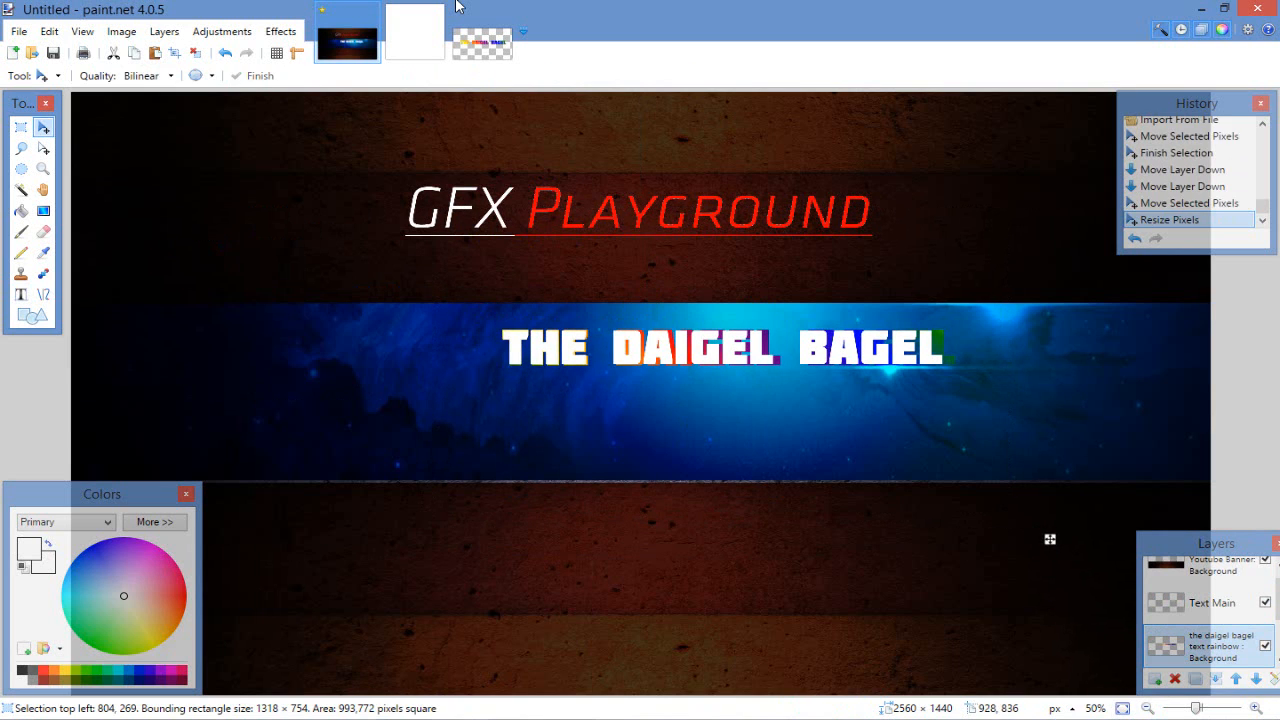
# Rename the imported rainbow title layer via its Layer Properties
pyautogui.doubleClick(1216, 624)
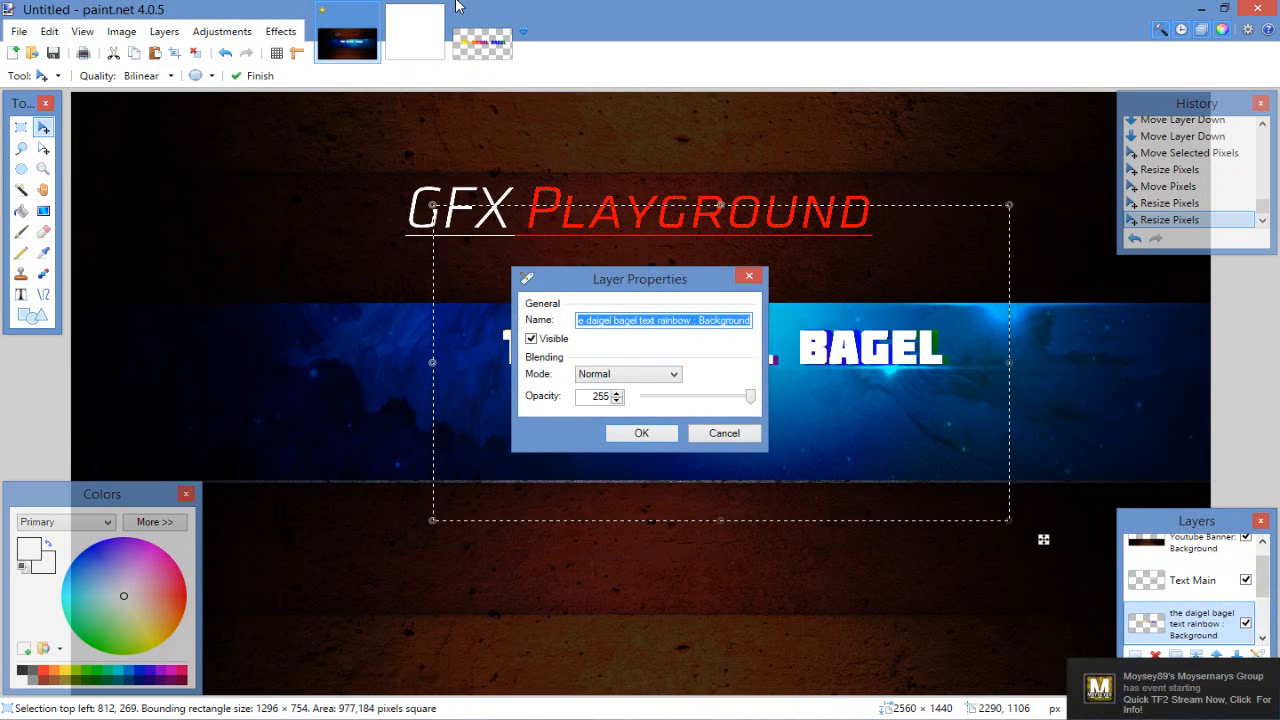
pyautogui.click(640, 432)
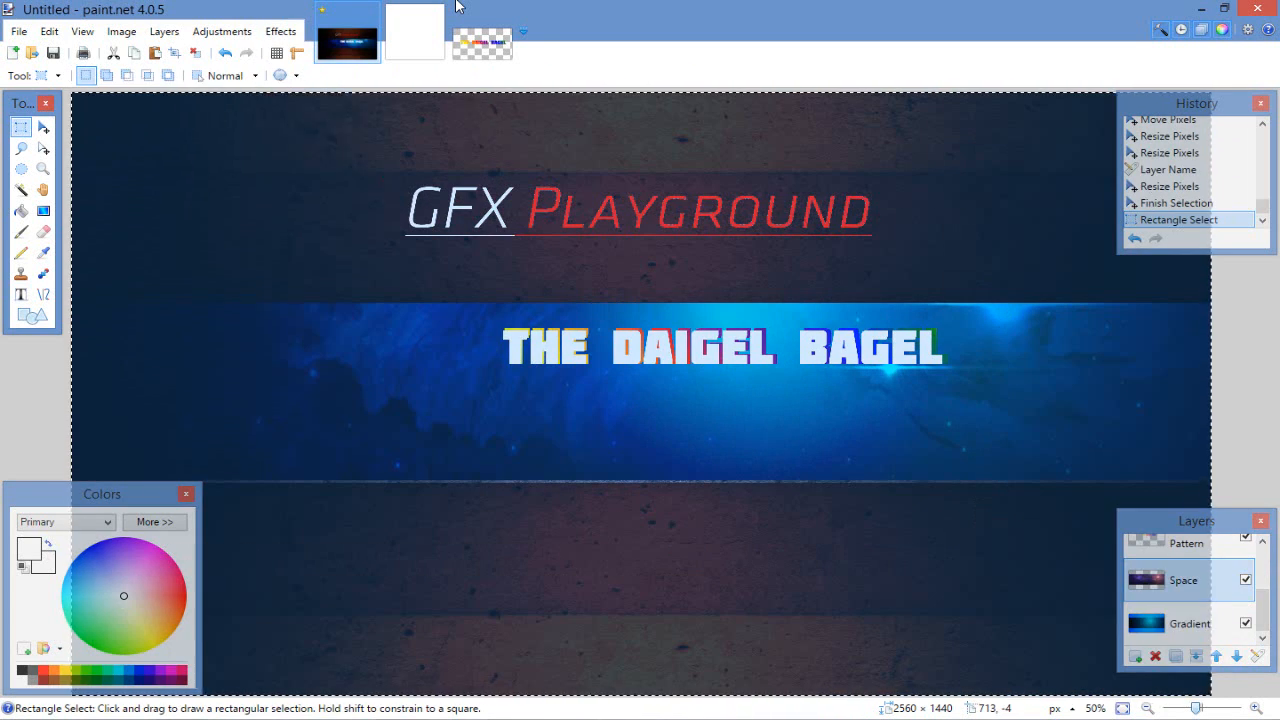
# Select around the title and apply the Emboss effect to it
pyautogui.click(280, 32)
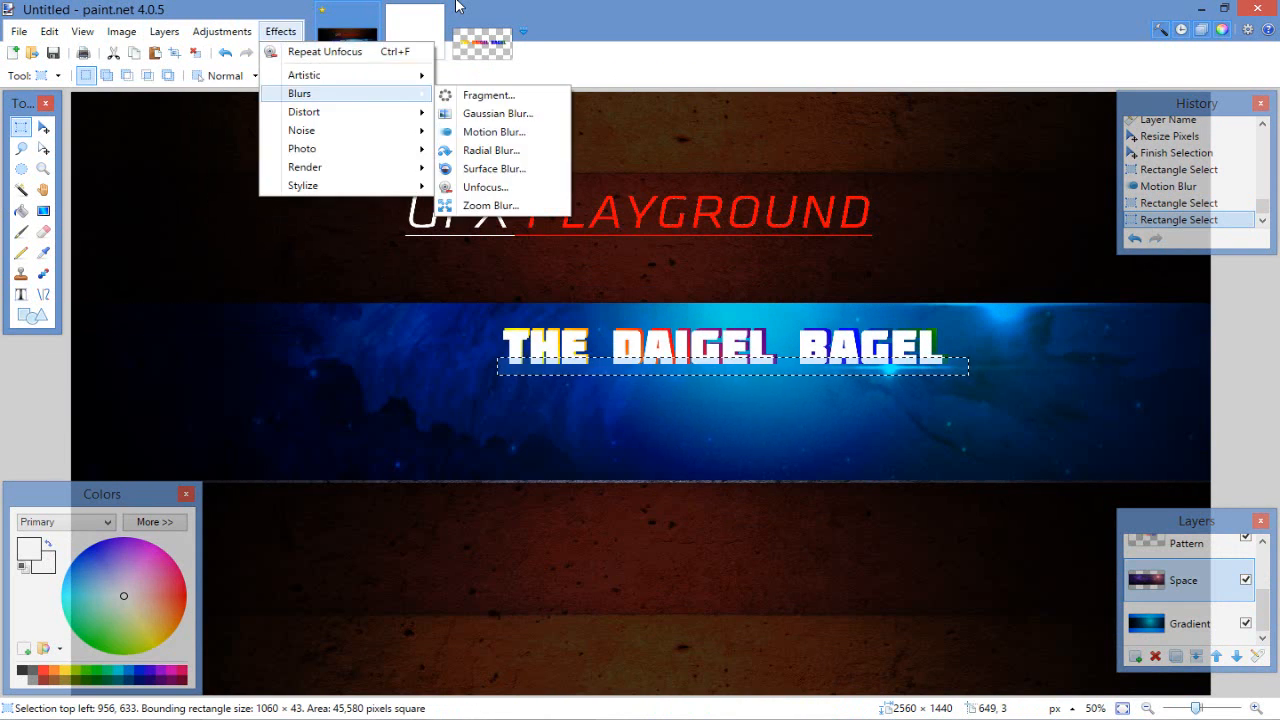
pyautogui.click(484, 188)
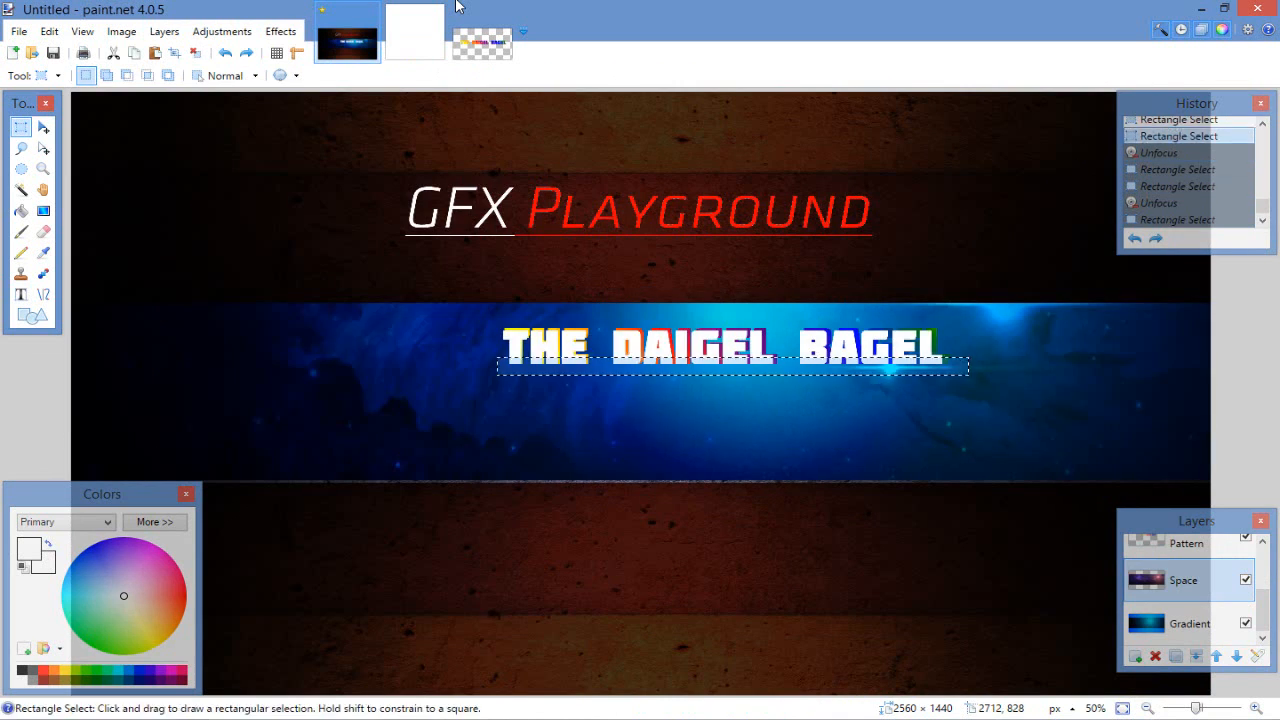
pyautogui.click(20, 212)
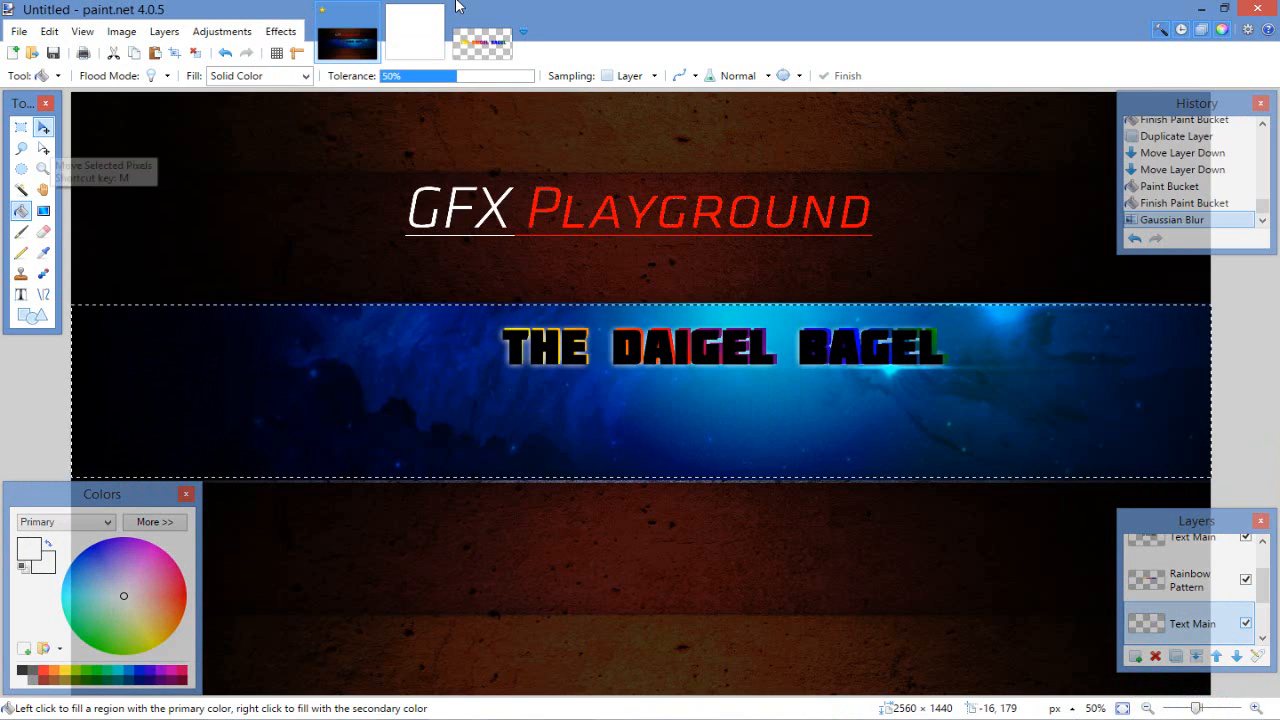
# Draw a straight line under the title and motion-blur it into a light streak
pyautogui.click(44, 128)
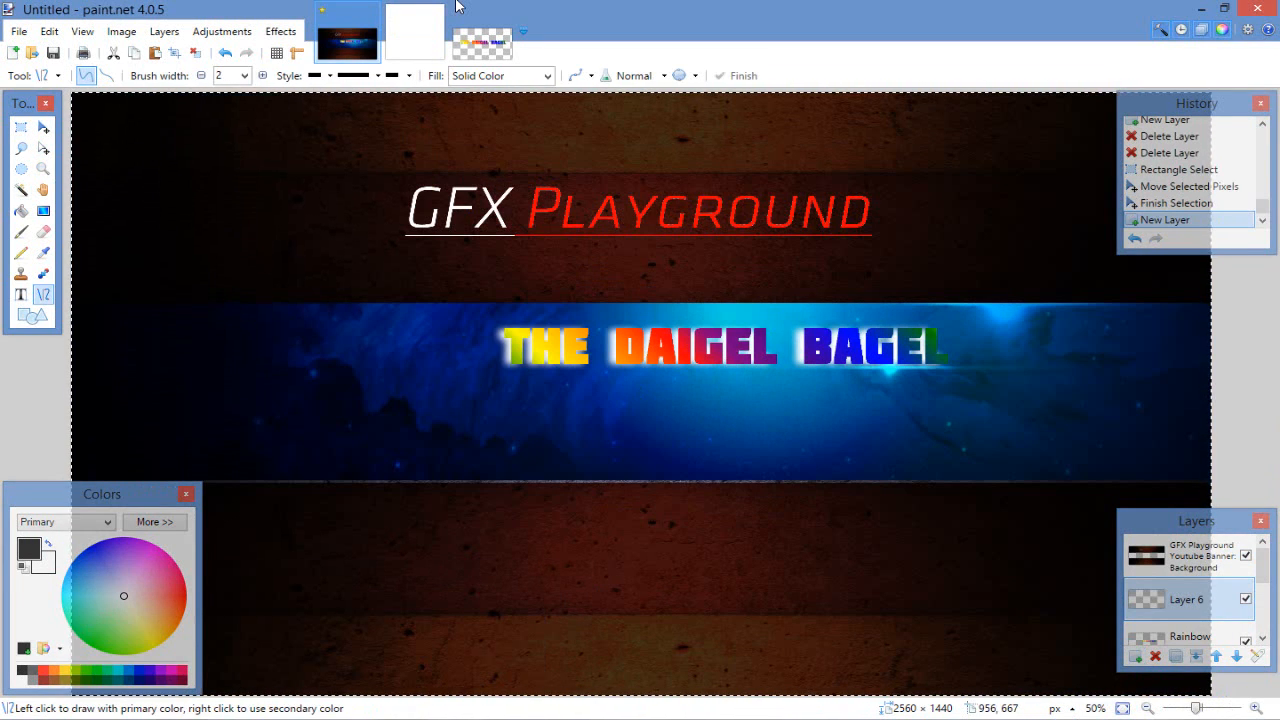
pyautogui.click(280, 32)
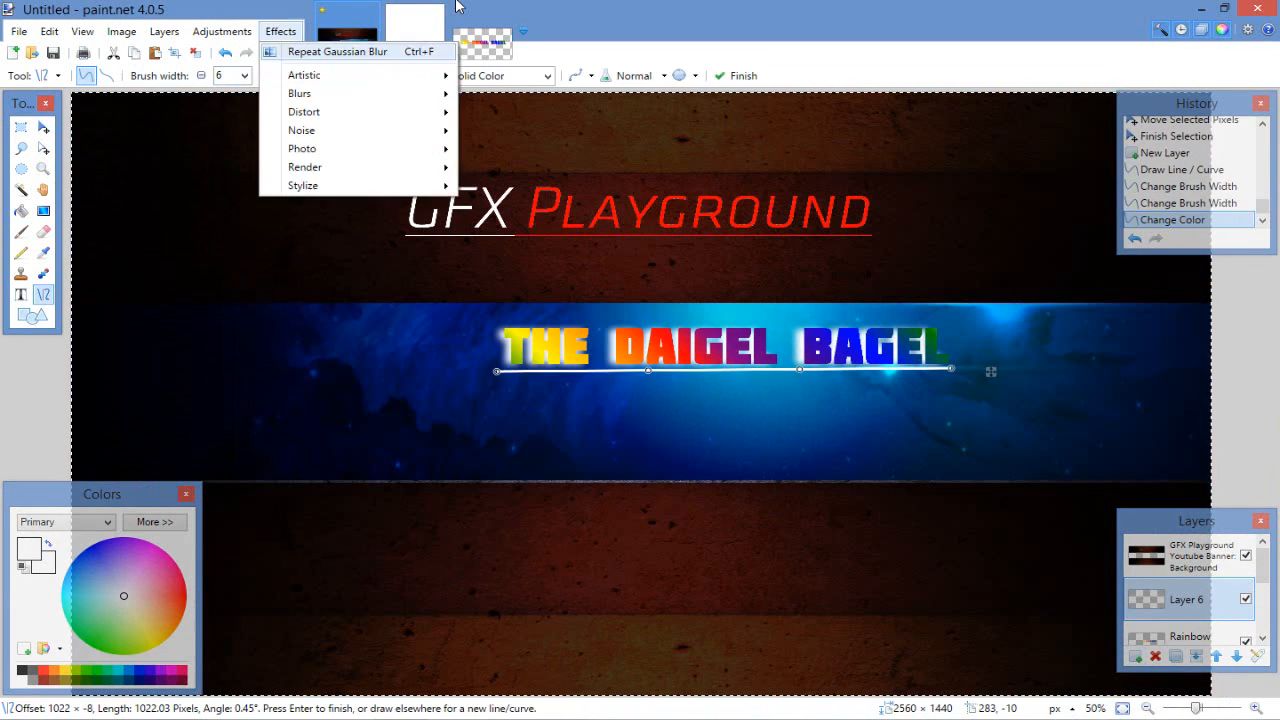
pyautogui.click(300, 94)
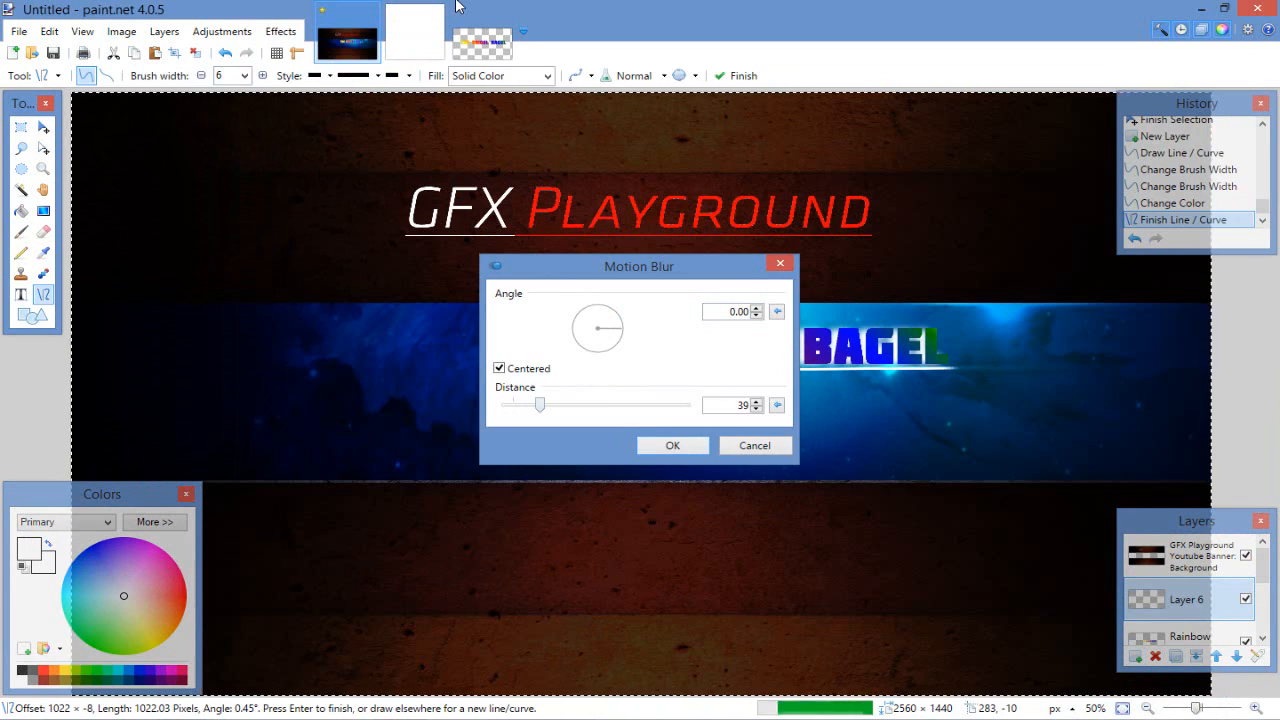
pyautogui.click(672, 444)
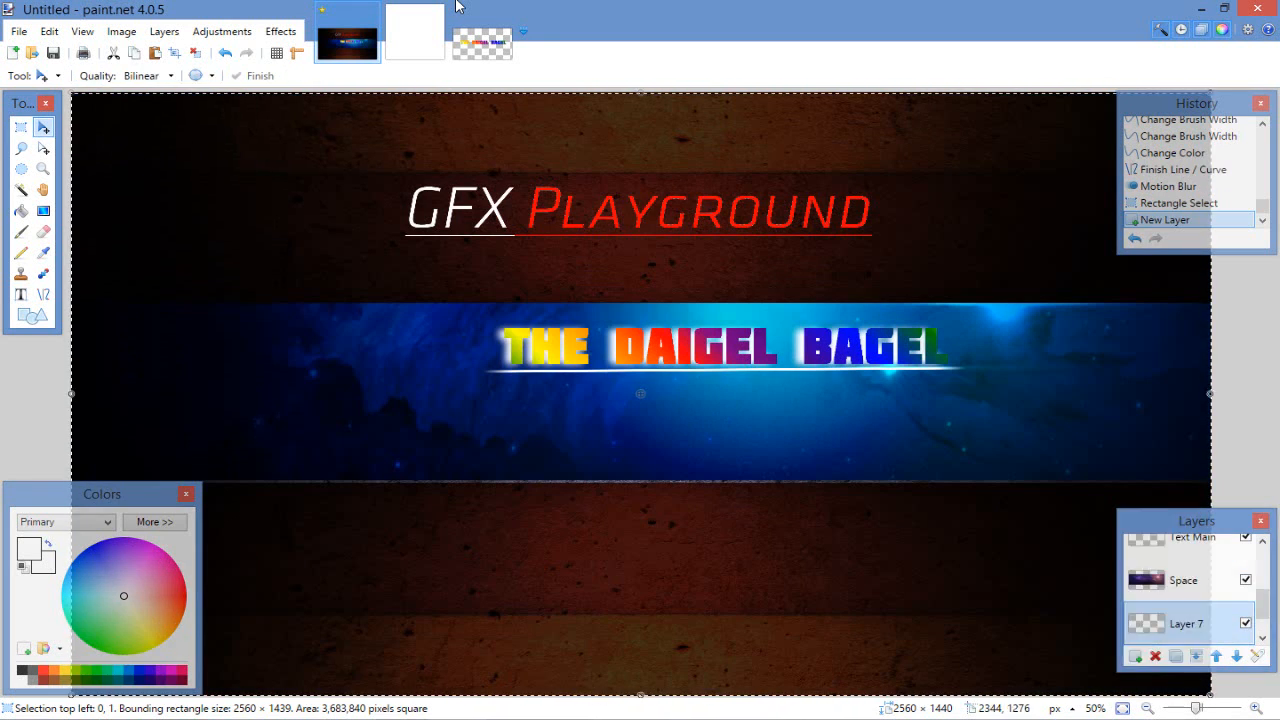
# Set the gradient layer to opacity 127 and rename it
pyautogui.doubleClick(1184, 624)
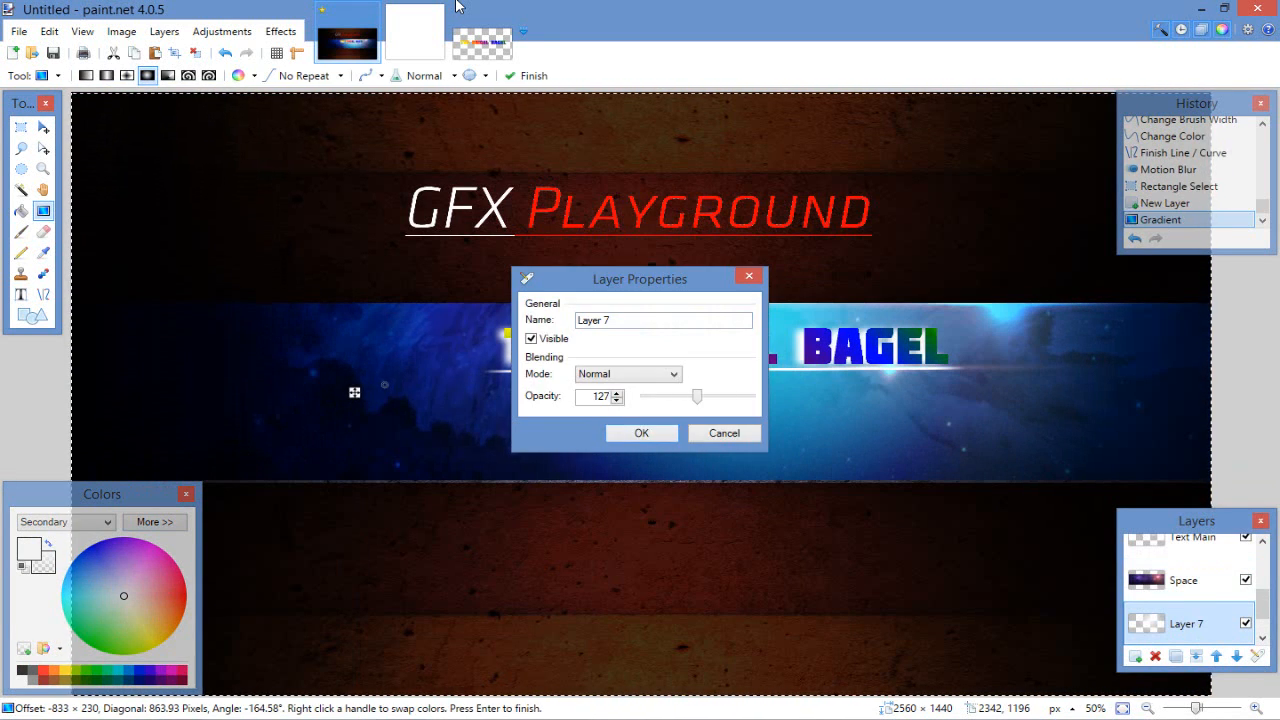
pyautogui.click(640, 432)
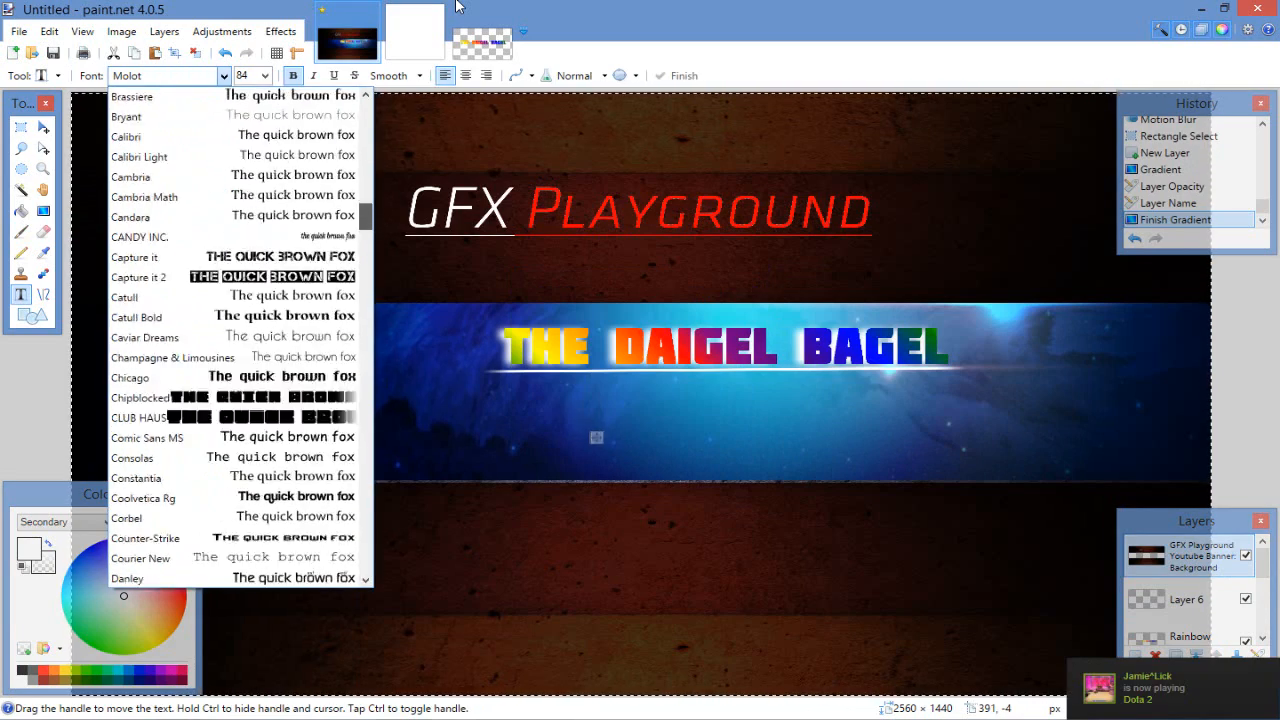
# Add 'Official Channel' in Caviar Dreams beneath the rainbow title
pyautogui.click(144, 336)
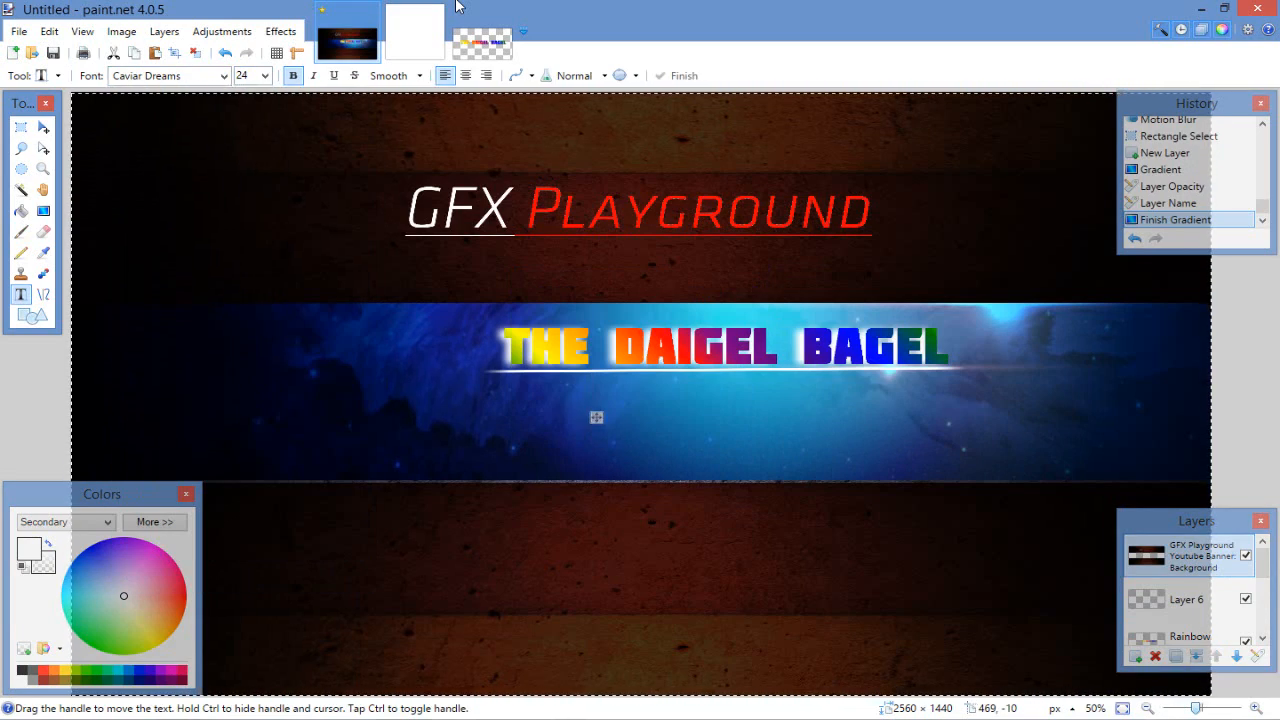
pyautogui.write('Official Channel')
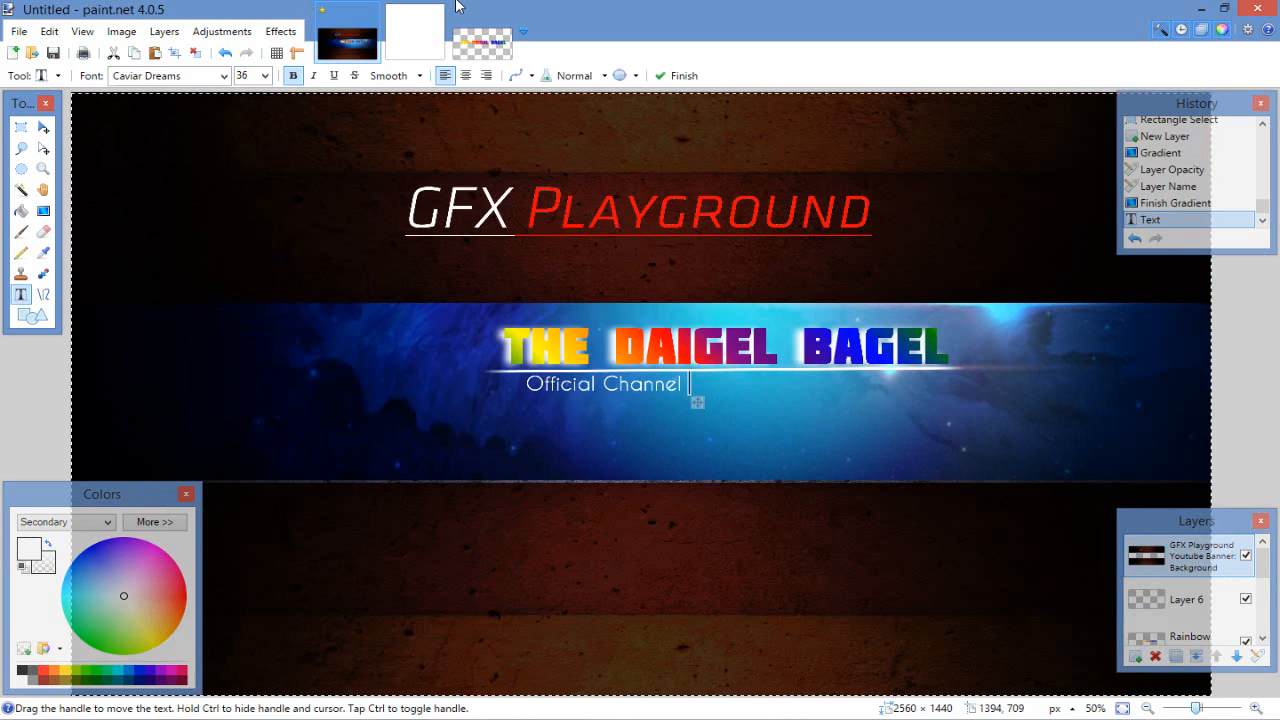